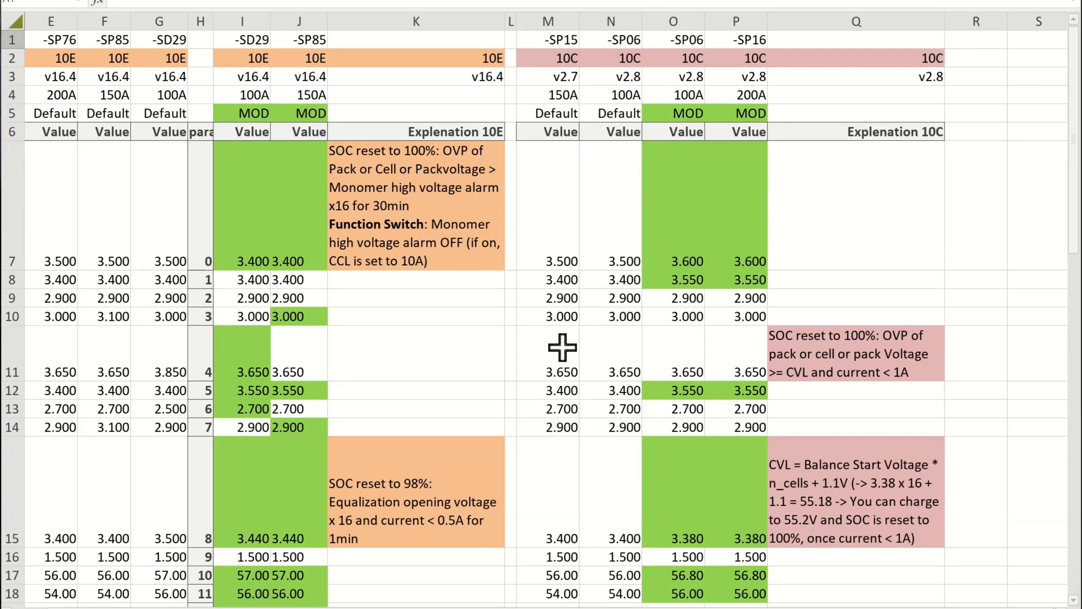
{"action": "mouse_move", "coordinate": [403, 150]}
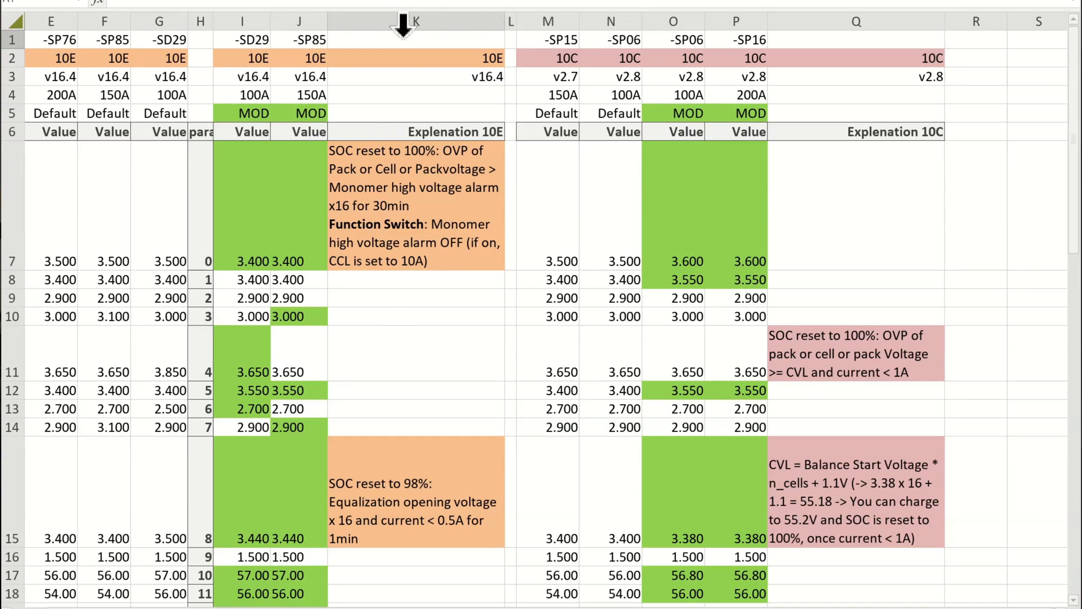
{"action": "scroll", "scroll_direction": "down", "scroll_amount": 3}
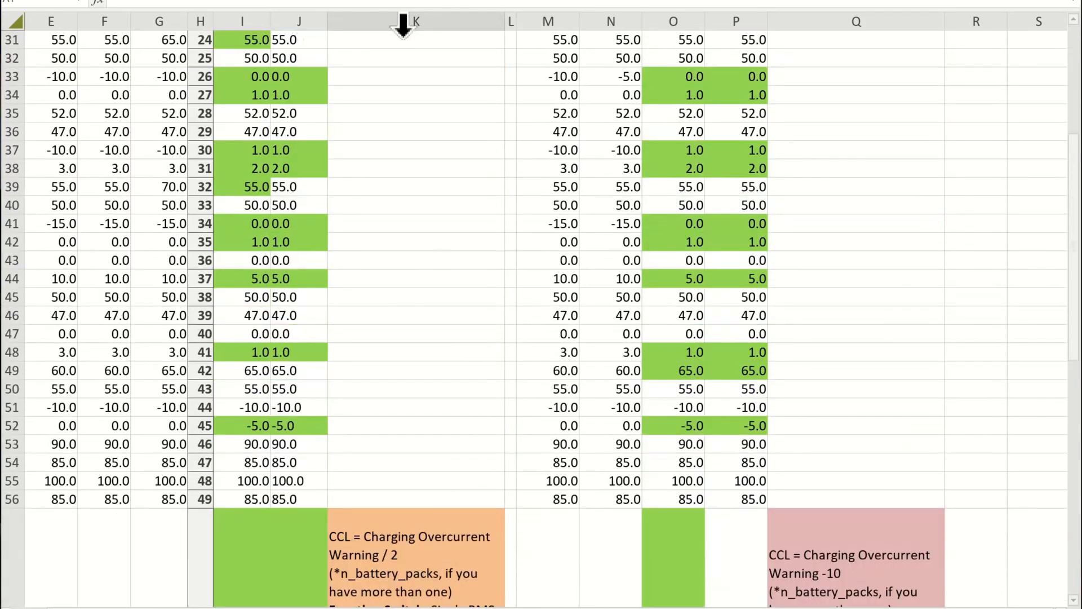
{"action": "scroll", "scroll_direction": "down", "scroll_amount": 3}
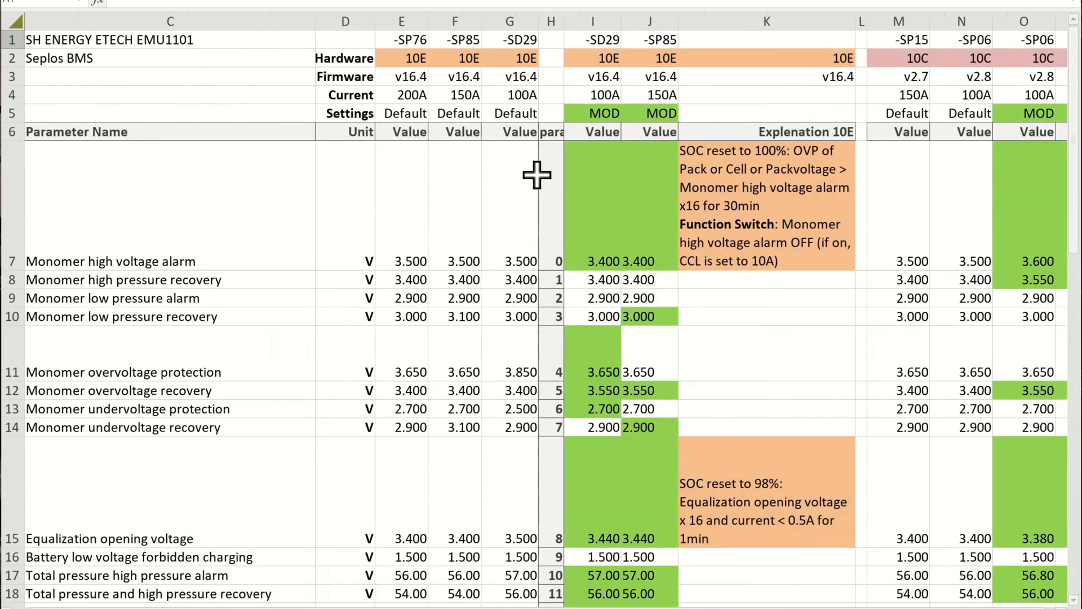
{"action": "scroll", "scroll_direction": "down", "scroll_amount": 3}
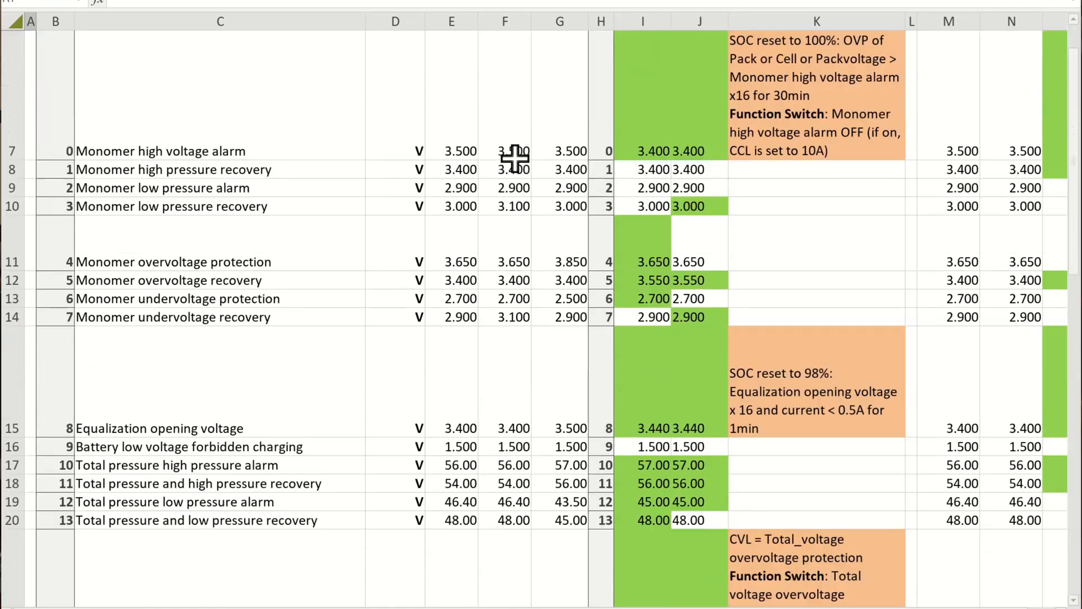
{"action": "scroll", "scroll_direction": "down", "scroll_amount": 3}
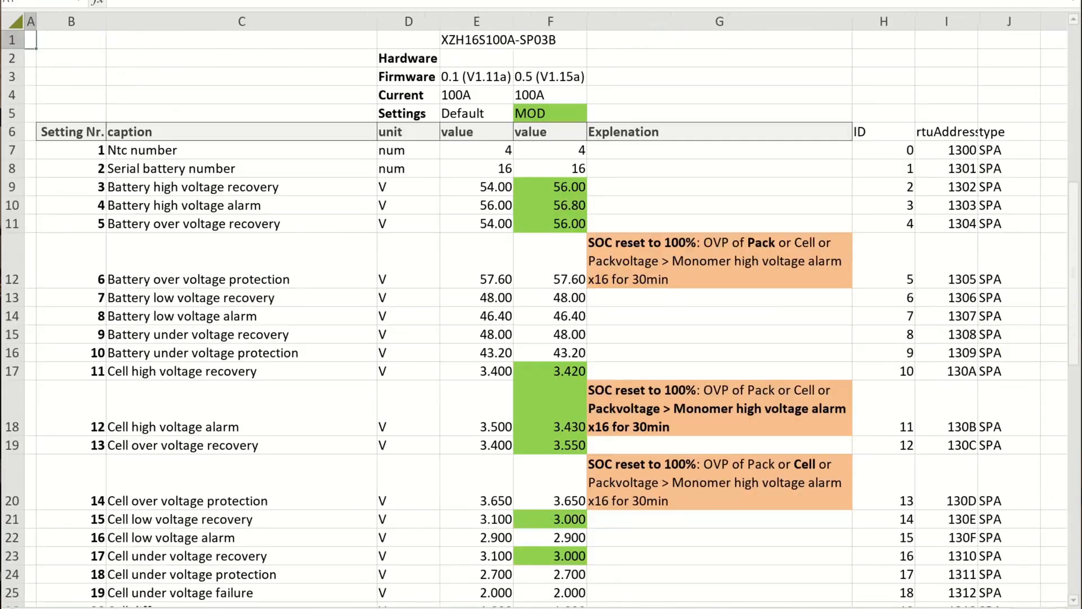
{"action": "scroll", "scroll_direction": "down", "scroll_amount": 3}
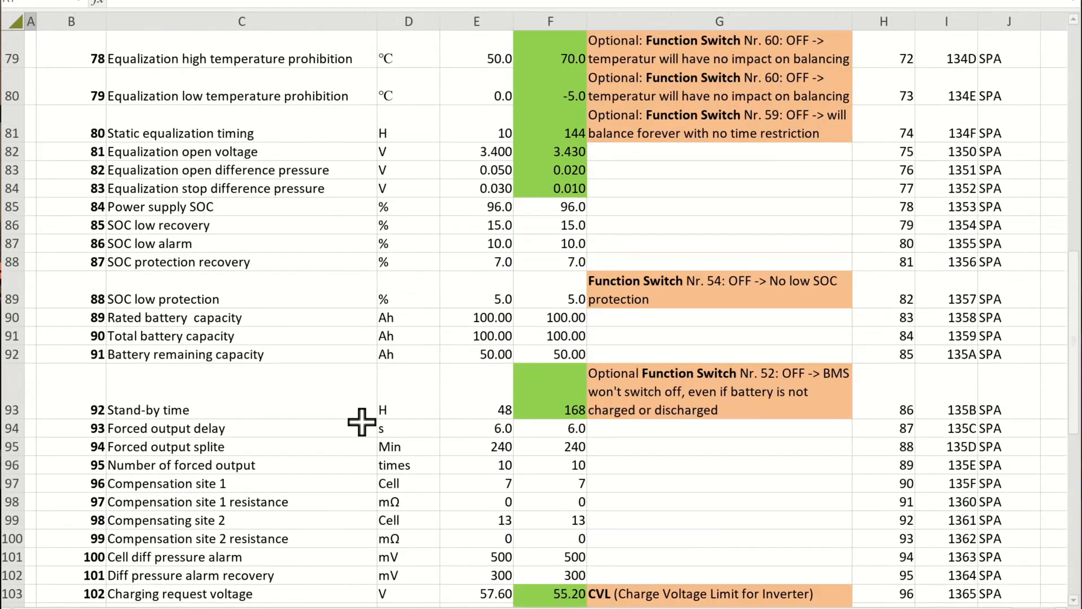
{"action": "scroll", "scroll_direction": "down", "scroll_amount": 3}
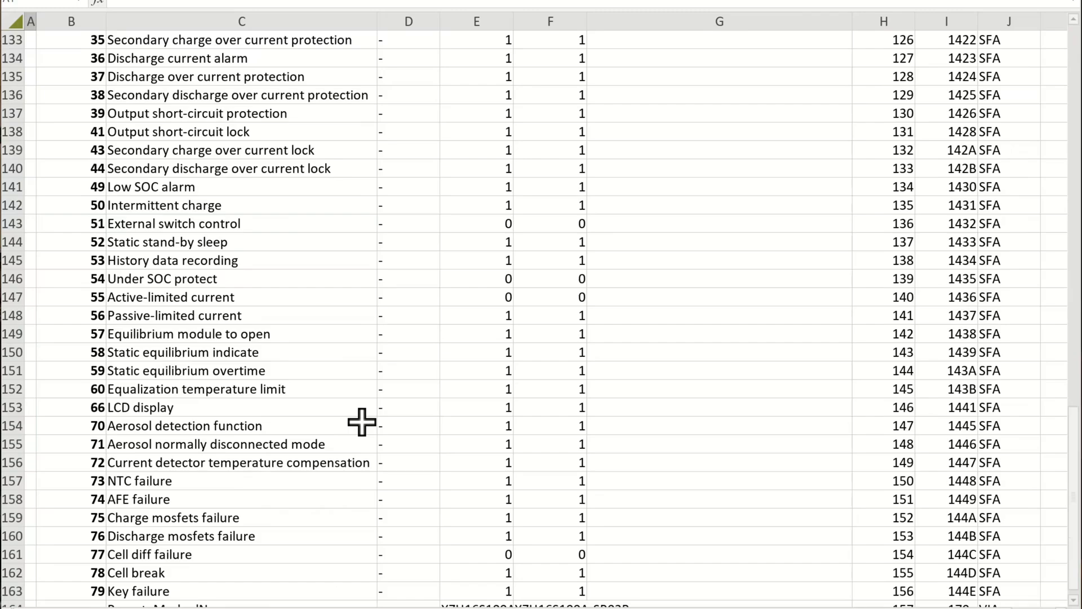
{"action": "scroll", "scroll_direction": "up", "scroll_amount": 3}
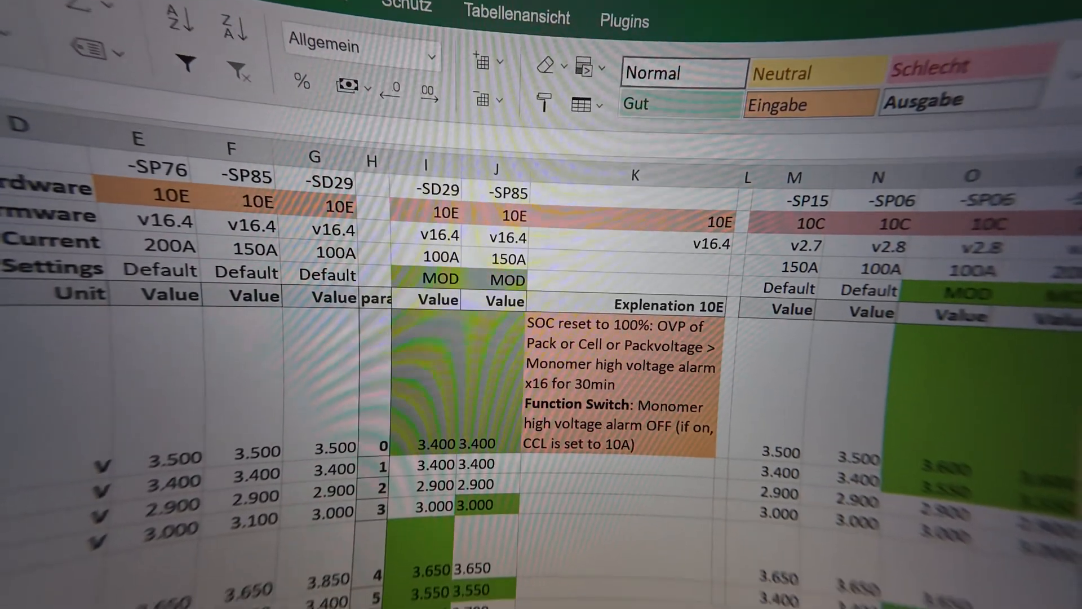
{"action": "scroll", "scroll_direction": "down", "scroll_amount": 3}
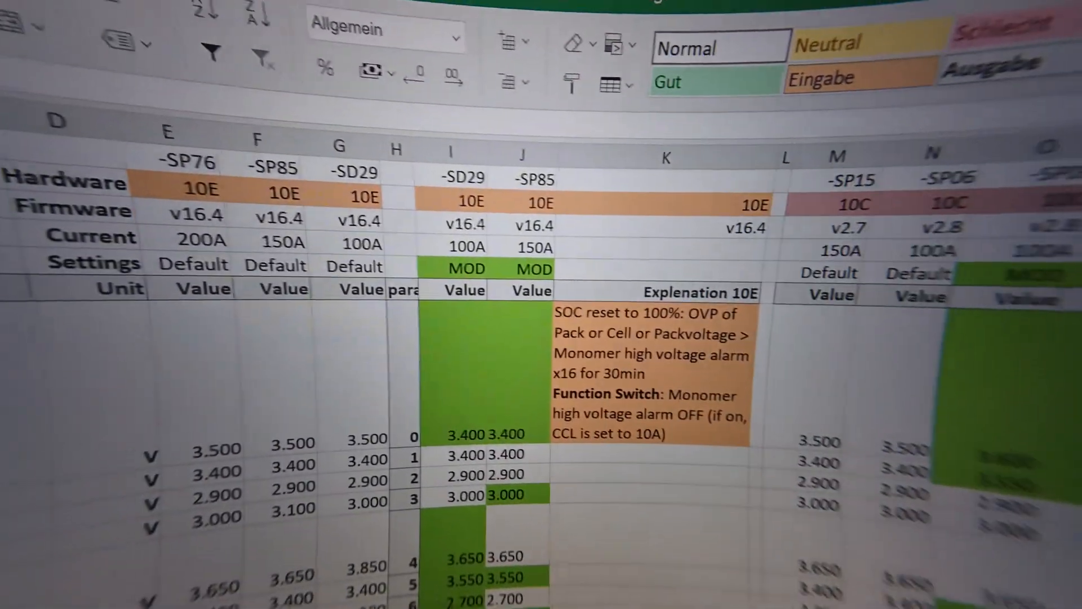
{"action": "scroll", "scroll_direction": "down", "scroll_amount": 3}
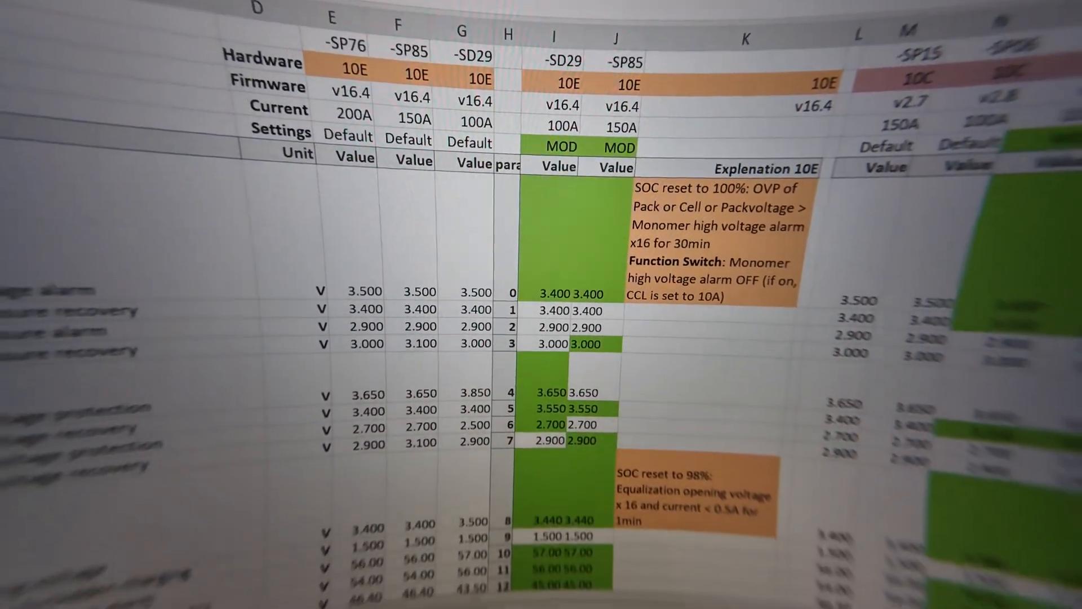
{"action": "scroll", "scroll_direction": "down", "scroll_amount": 3}
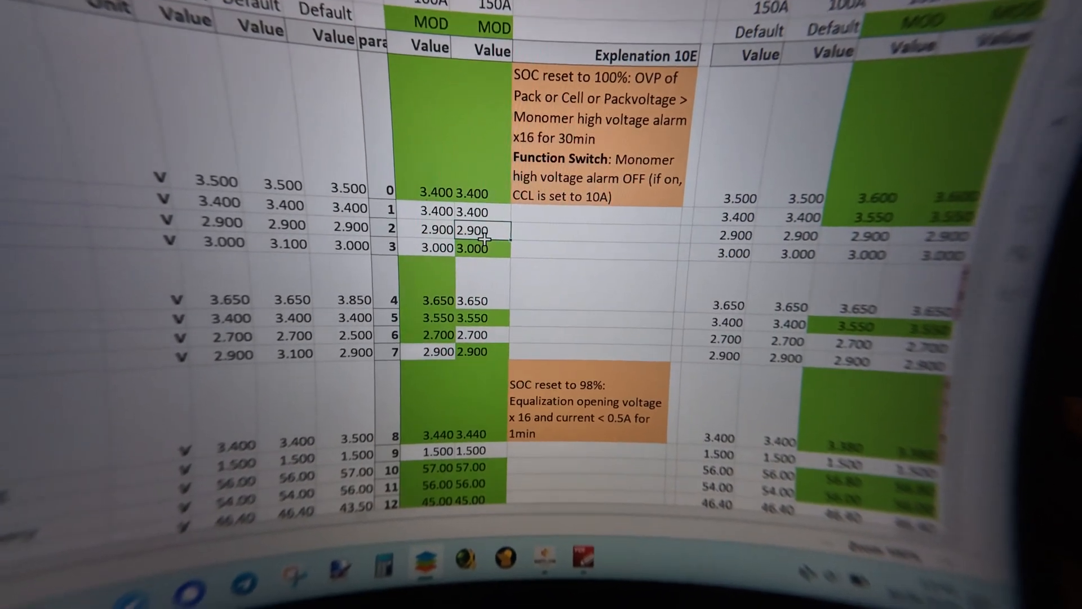
{"action": "scroll", "scroll_direction": "down", "scroll_amount": 3}
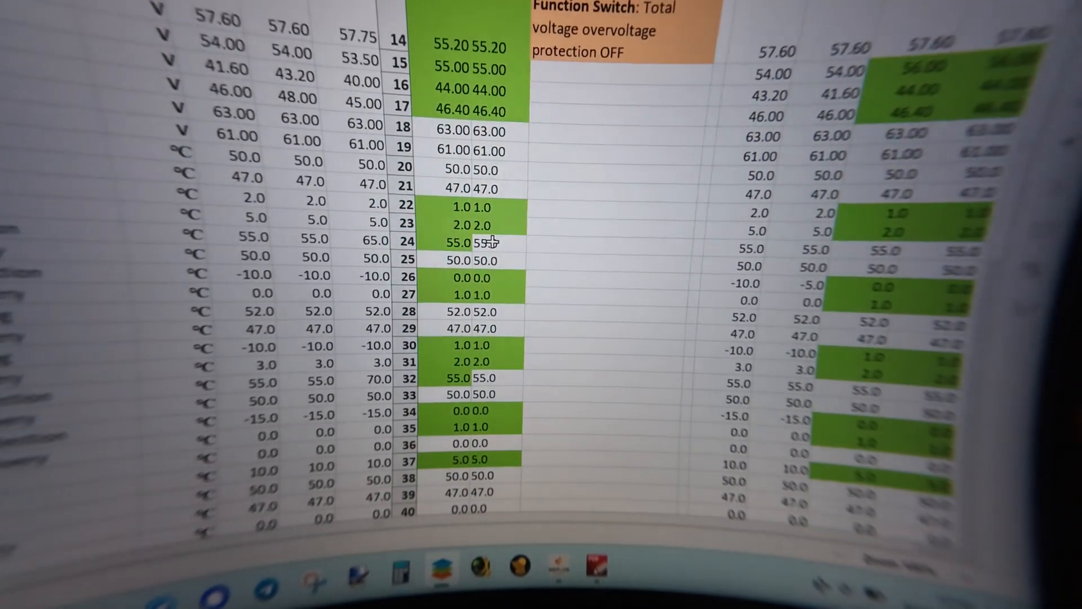
{"action": "scroll", "scroll_direction": "down", "scroll_amount": 3}
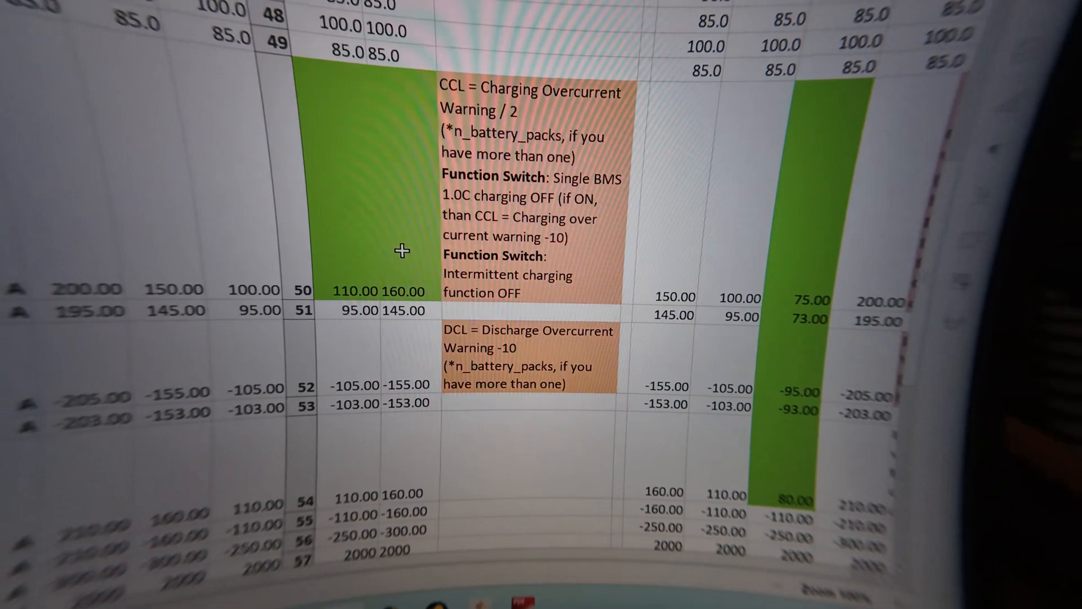
{"action": "scroll", "scroll_direction": "down", "scroll_amount": 3}
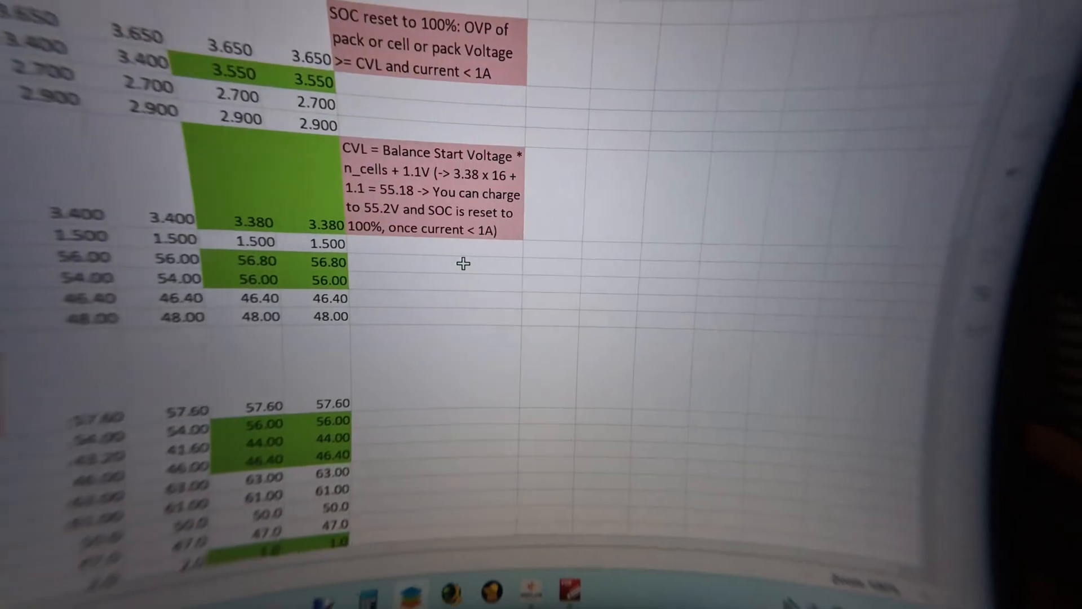
{"action": "scroll", "scroll_direction": "up", "scroll_amount": 3}
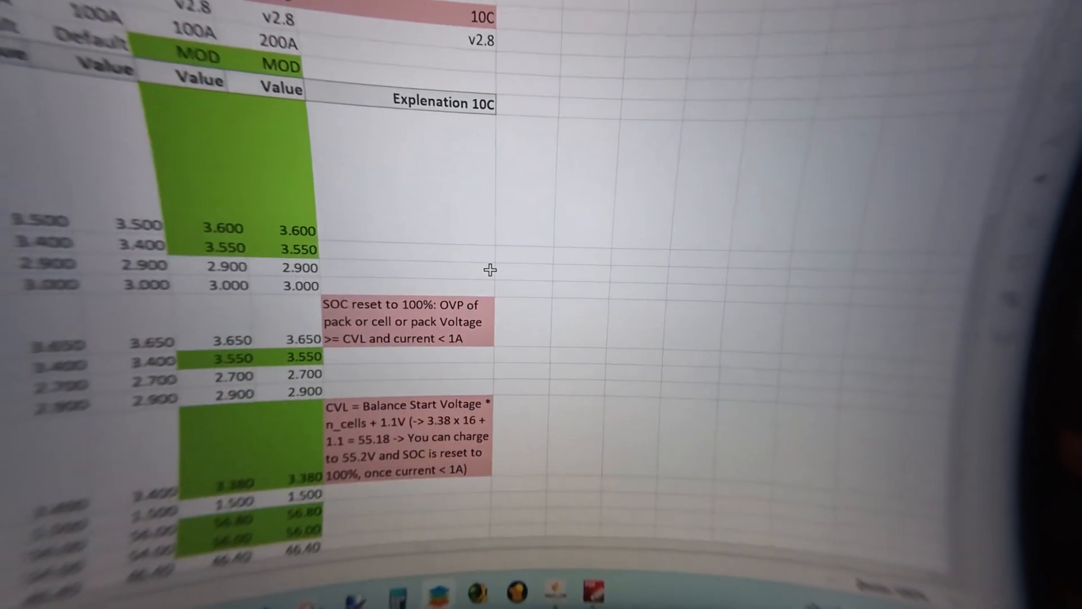
{"action": "scroll", "scroll_direction": "left", "scroll_amount": 3}
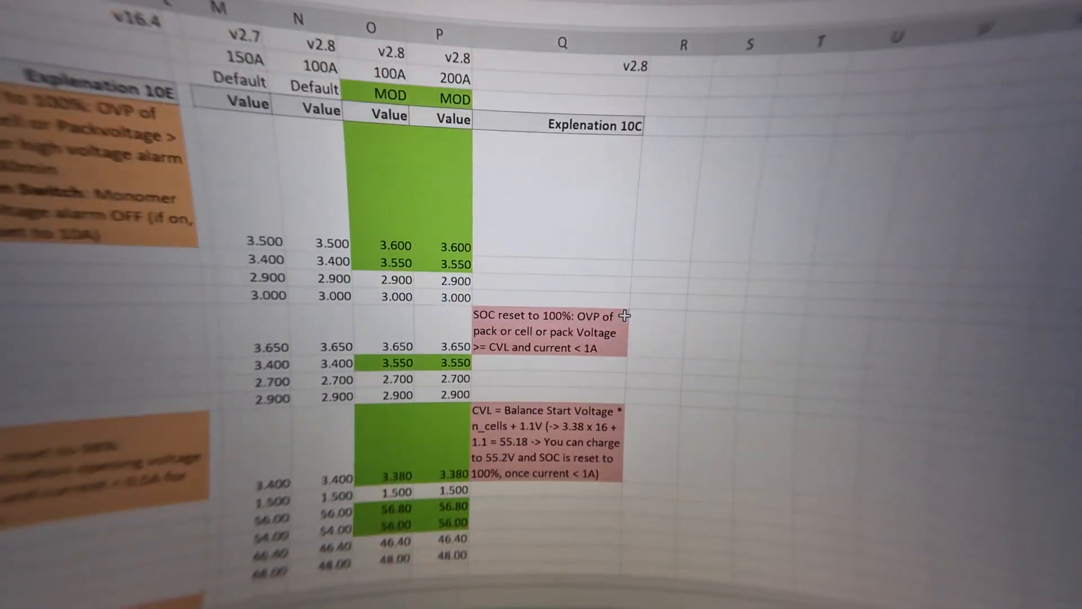
{"action": "scroll", "scroll_direction": "down", "scroll_amount": 3}
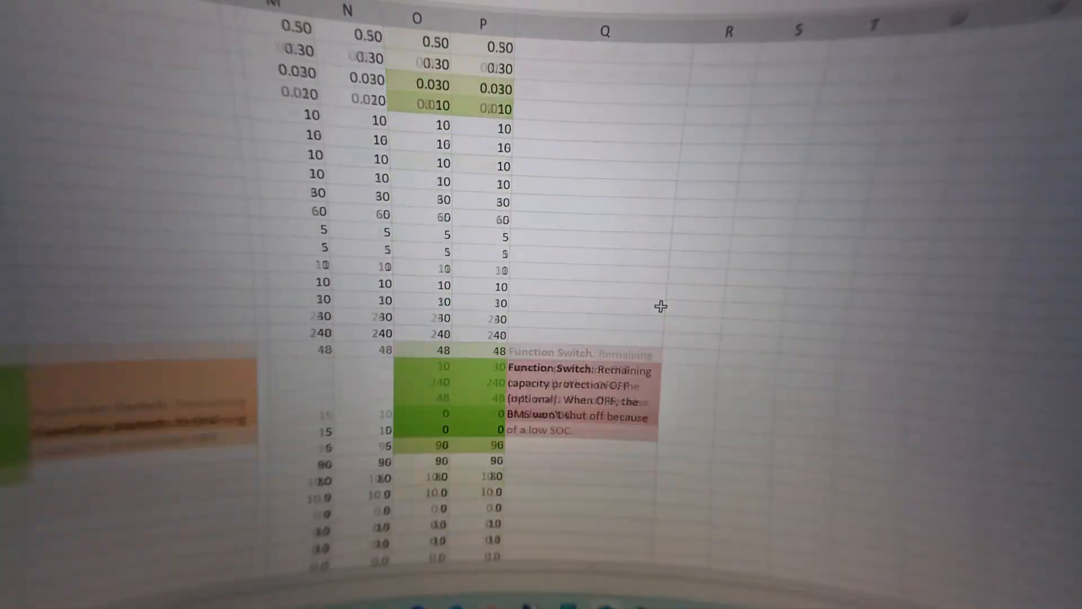
{"action": "scroll", "scroll_direction": "up", "scroll_amount": 3}
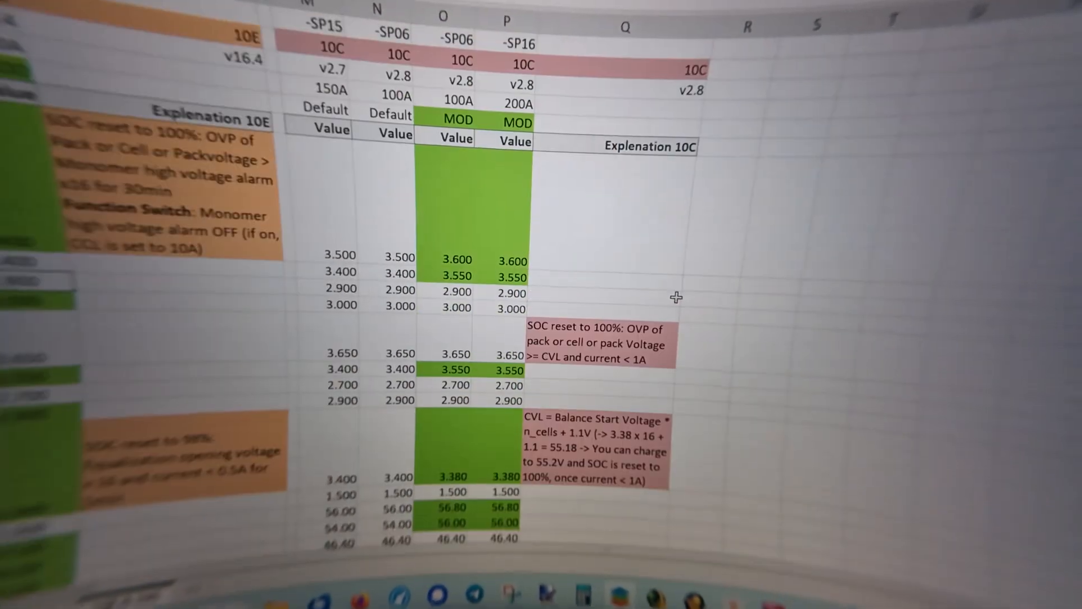
{"action": "scroll", "scroll_direction": "left", "scroll_amount": 3}
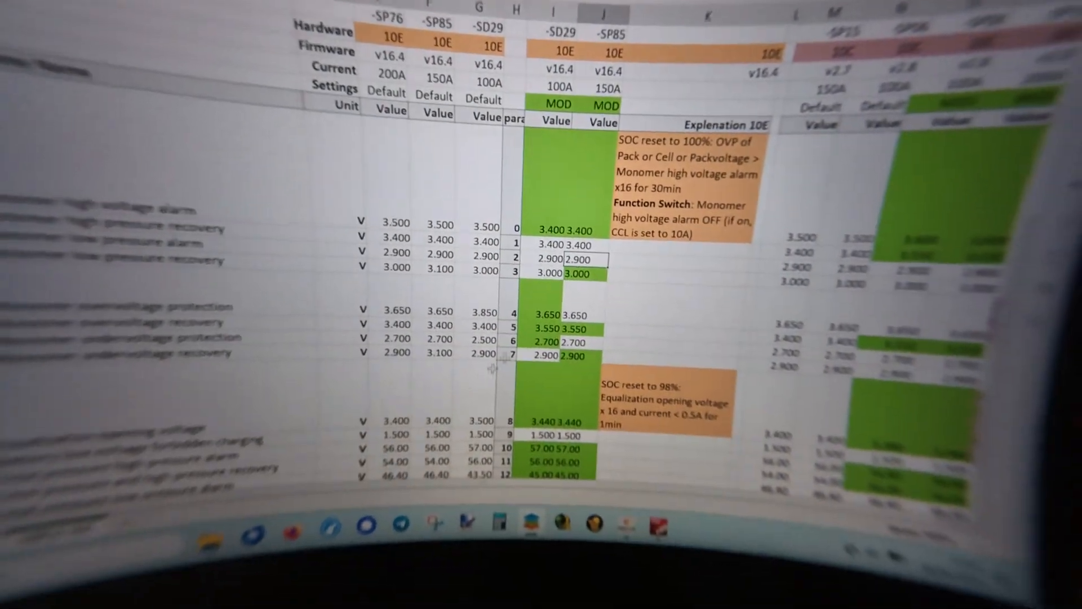